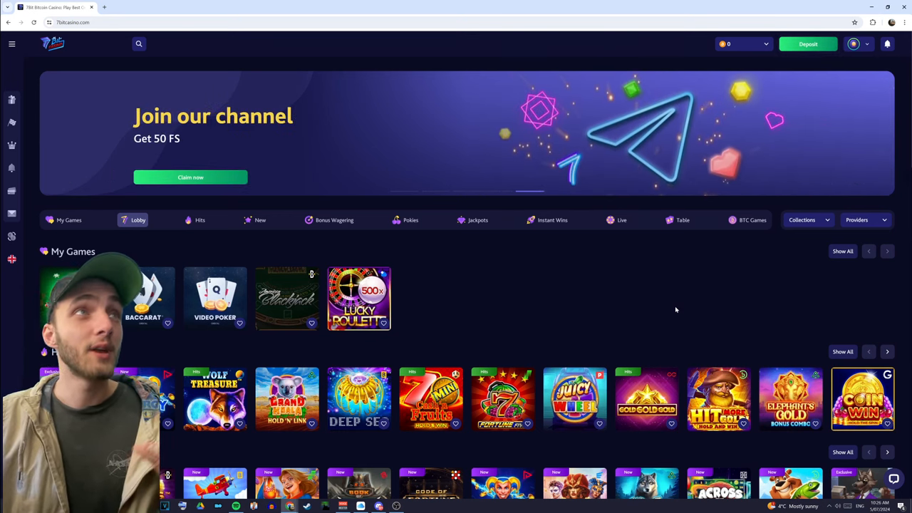
{"action": "mouse_move", "coordinate": [613, 329]}
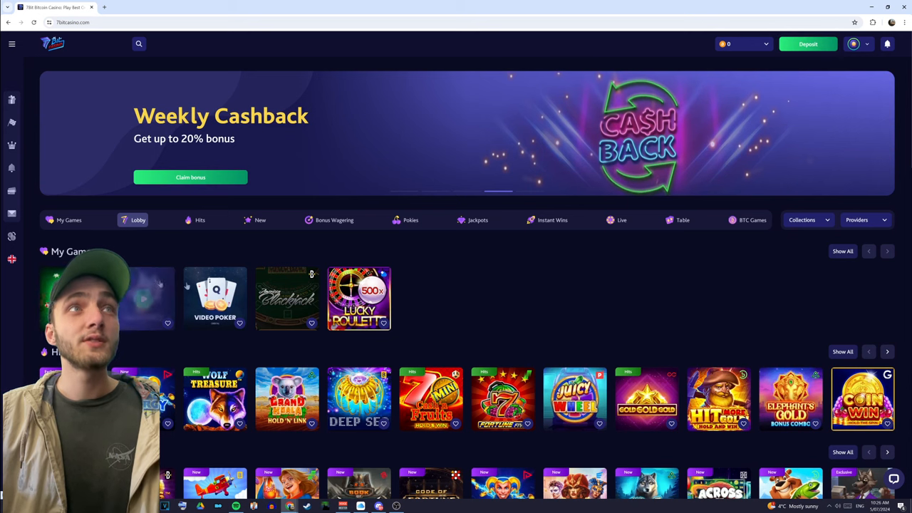
Step: Search the casino's games for 'roule' to find roulette titles
{"action": "left_click", "coordinate": [139, 44]}
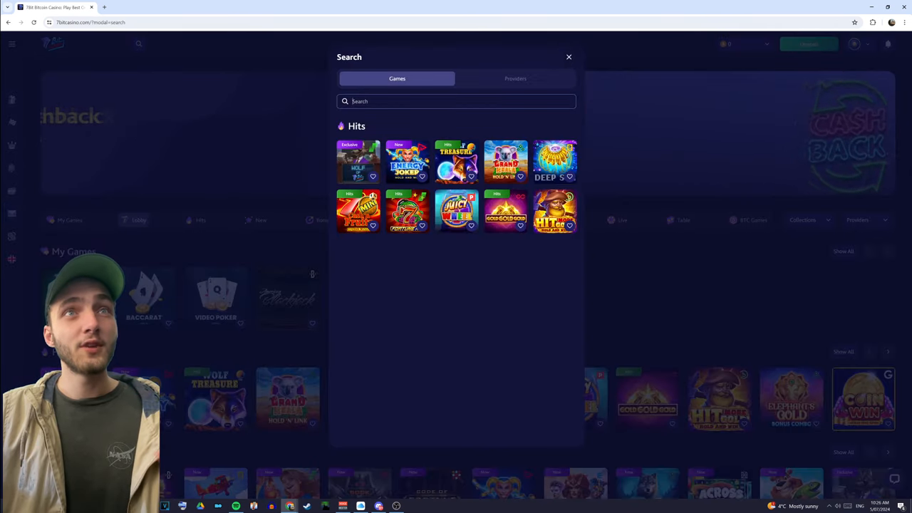
{"action": "type", "text": "roule"}
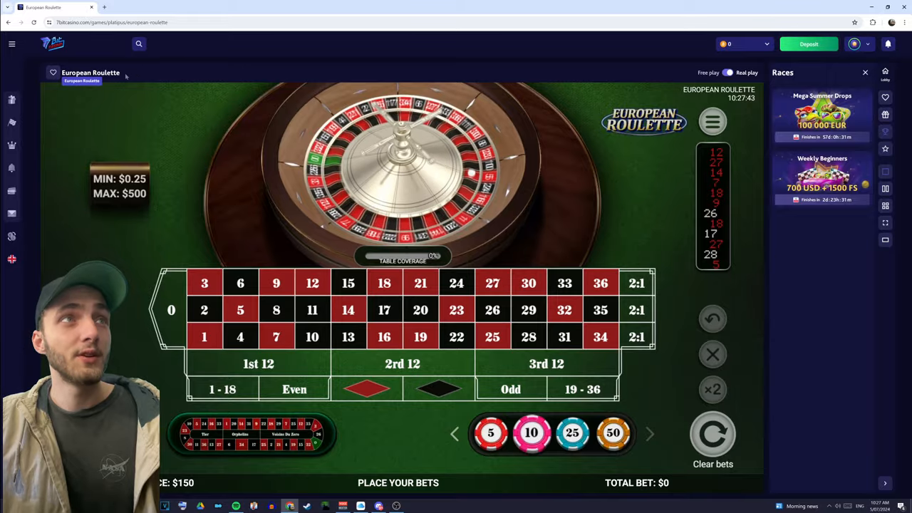
{"action": "right_click", "coordinate": [128, 78]}
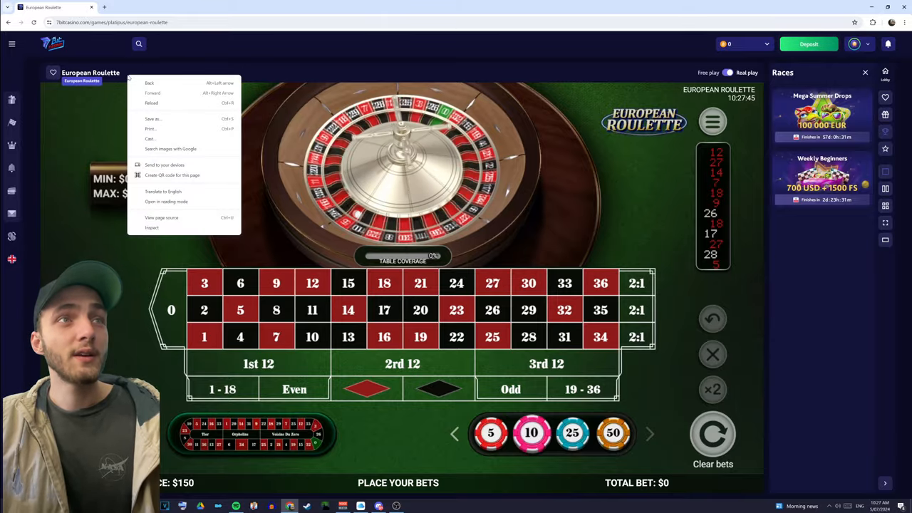
{"action": "left_click", "coordinate": [249, 219]}
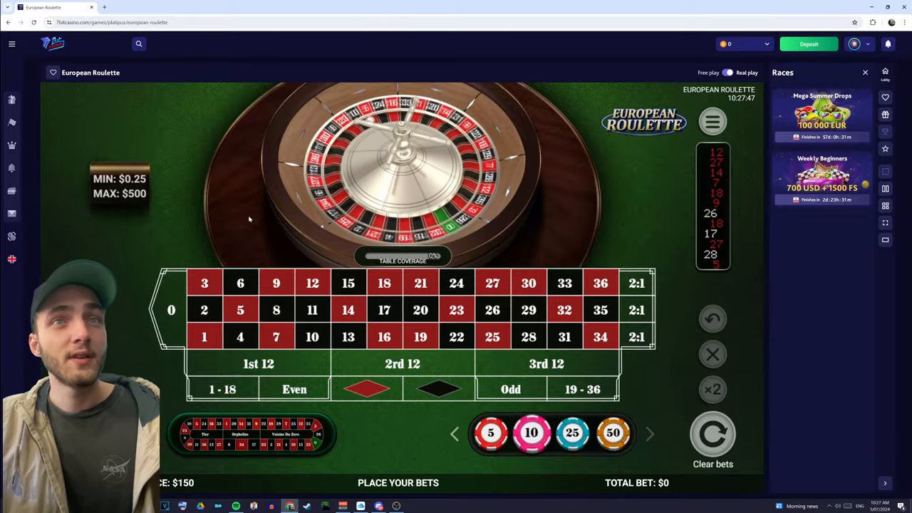